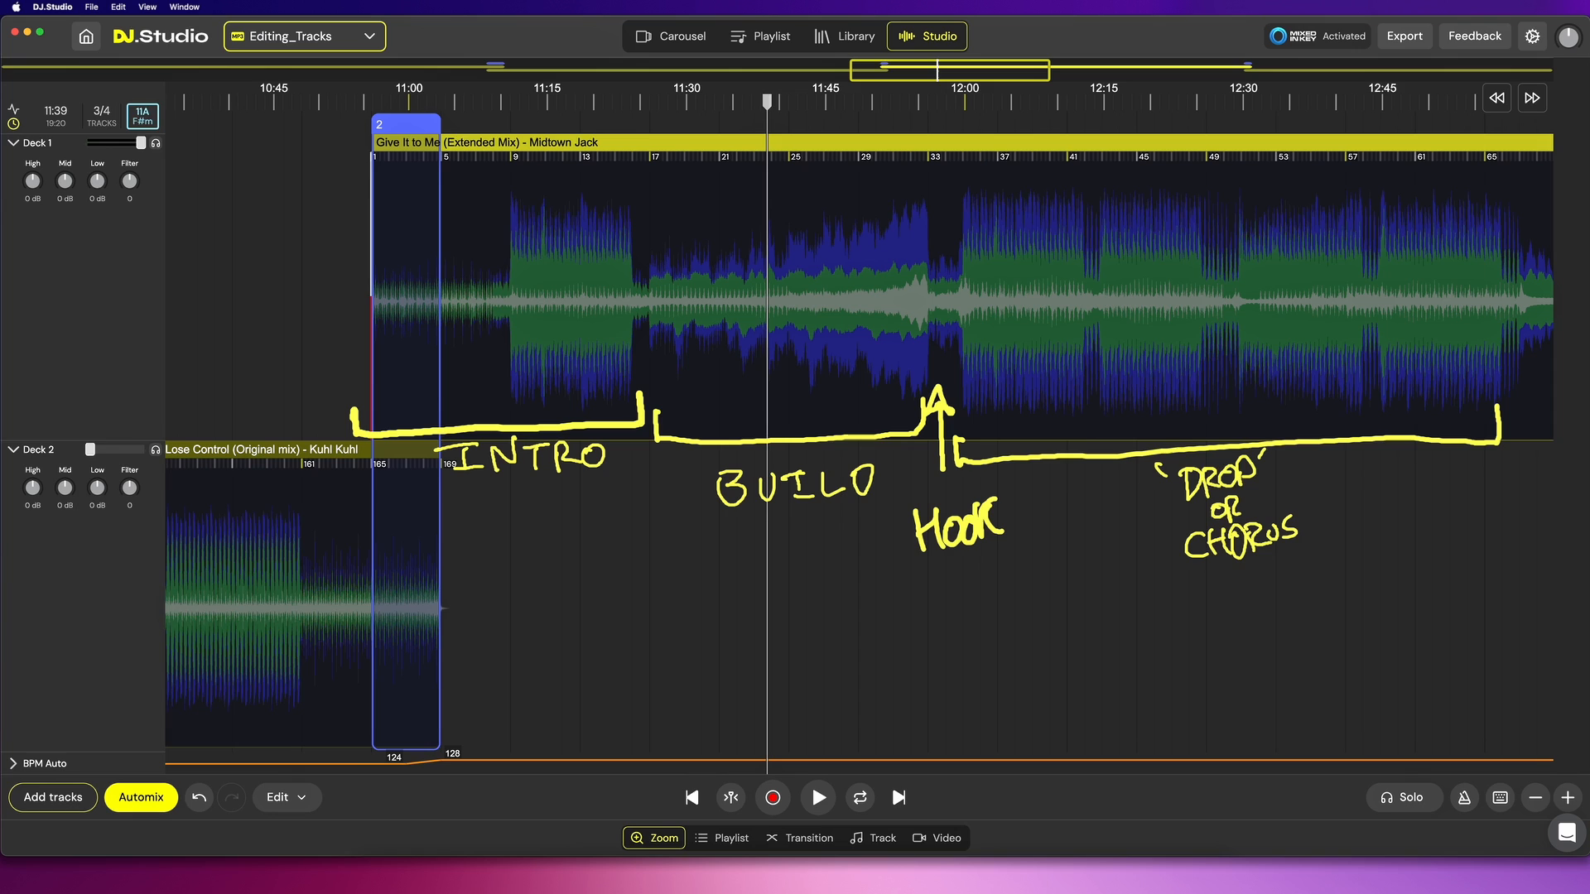
- Start playback of Give It to Me from the intro on Deck 1
click(816, 796)
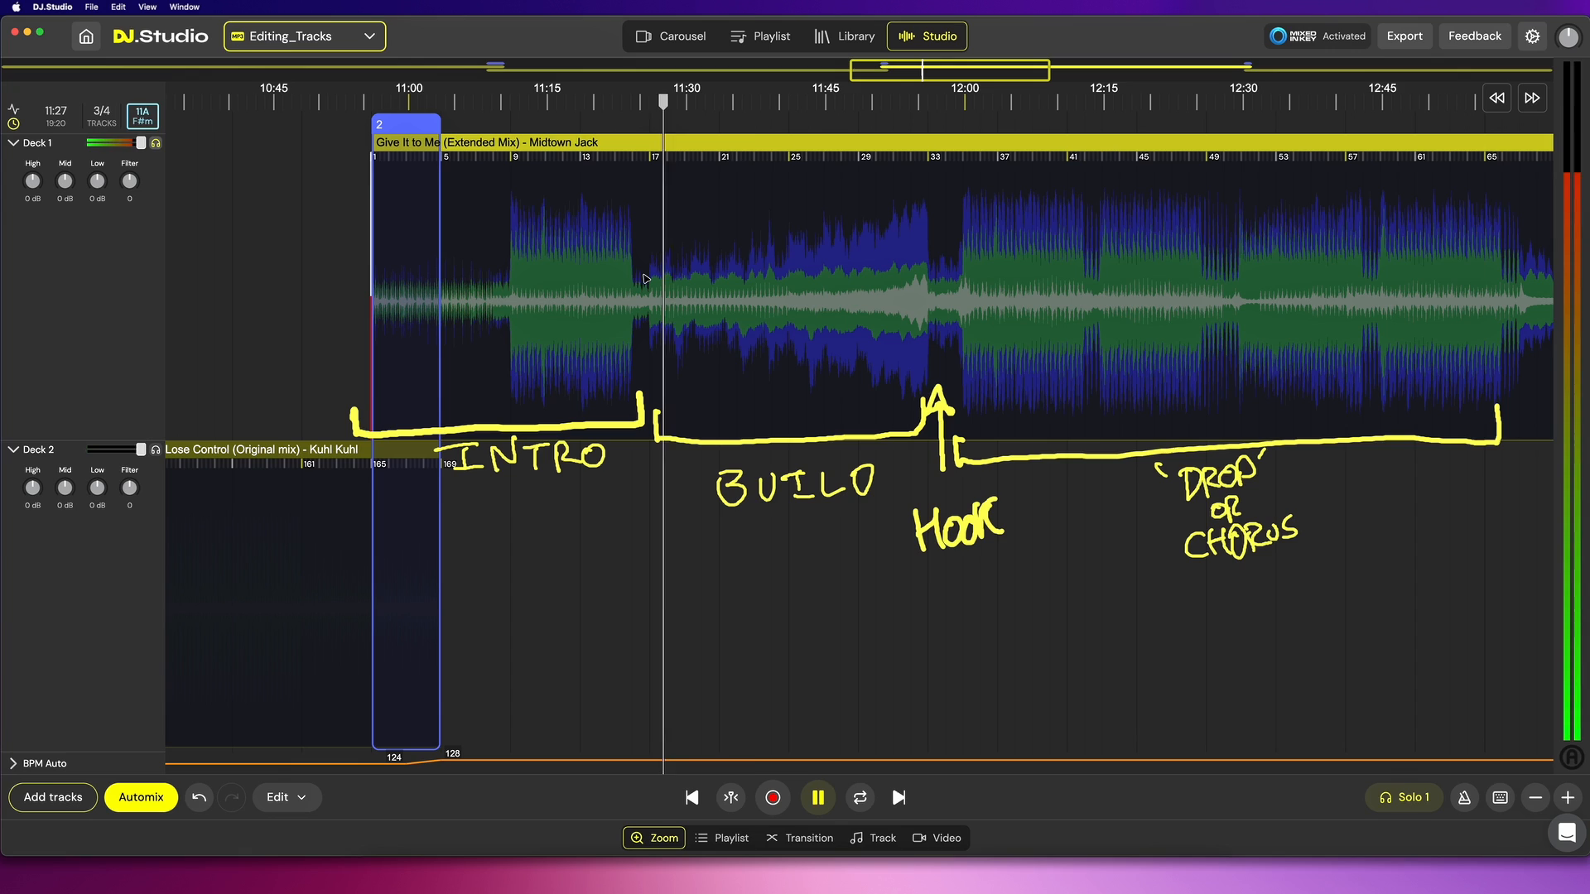
- Pause during the build and draw phrase boundary marks inside the build
click(816, 797)
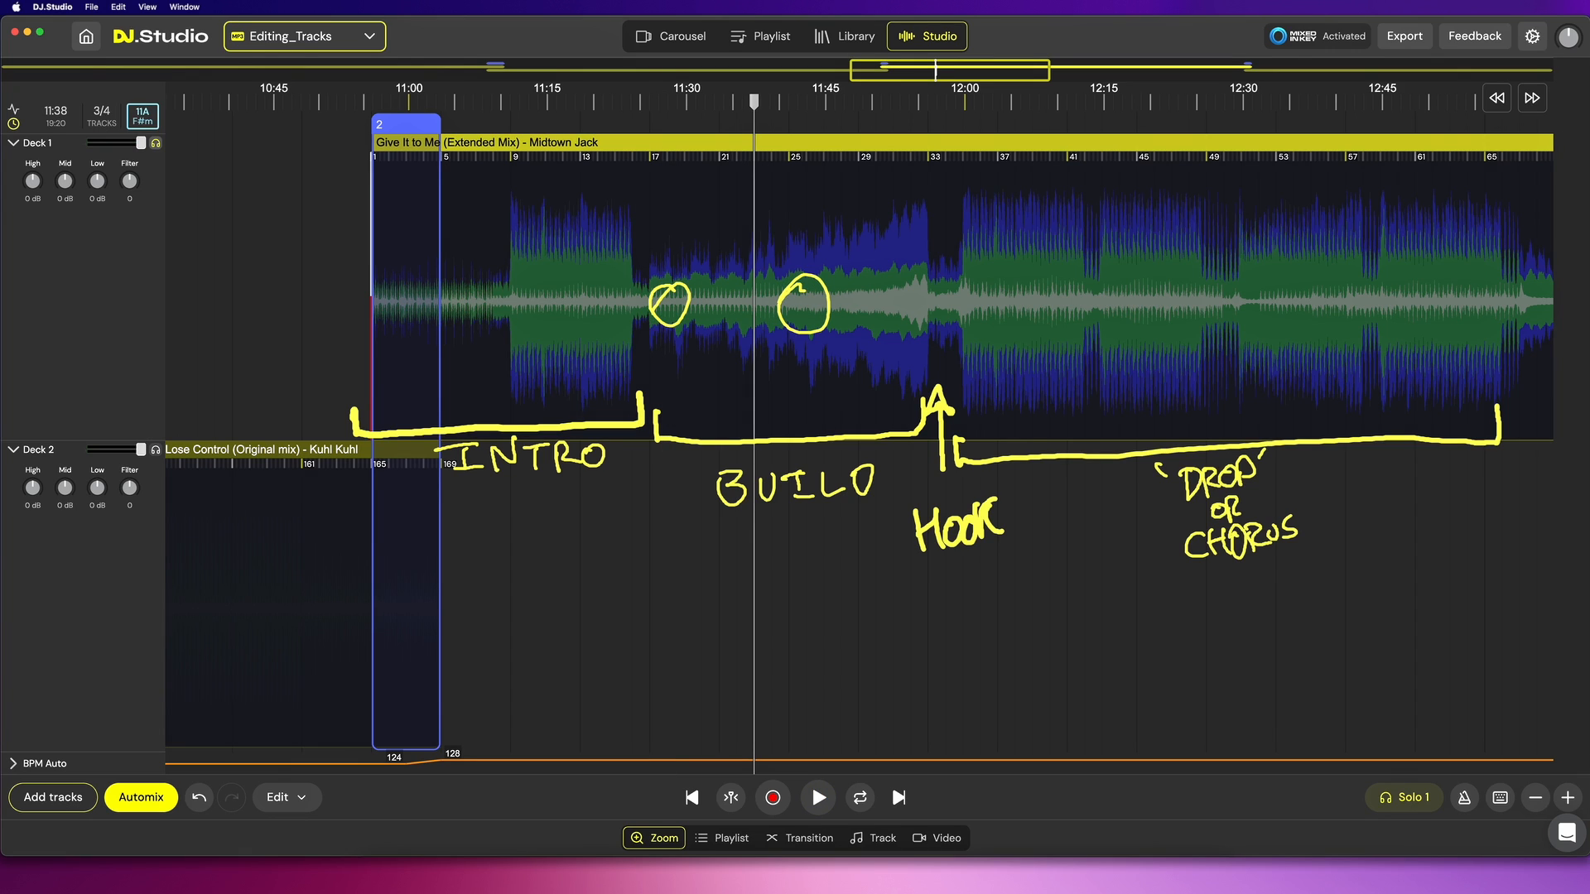
drag(778, 231, 772, 390)
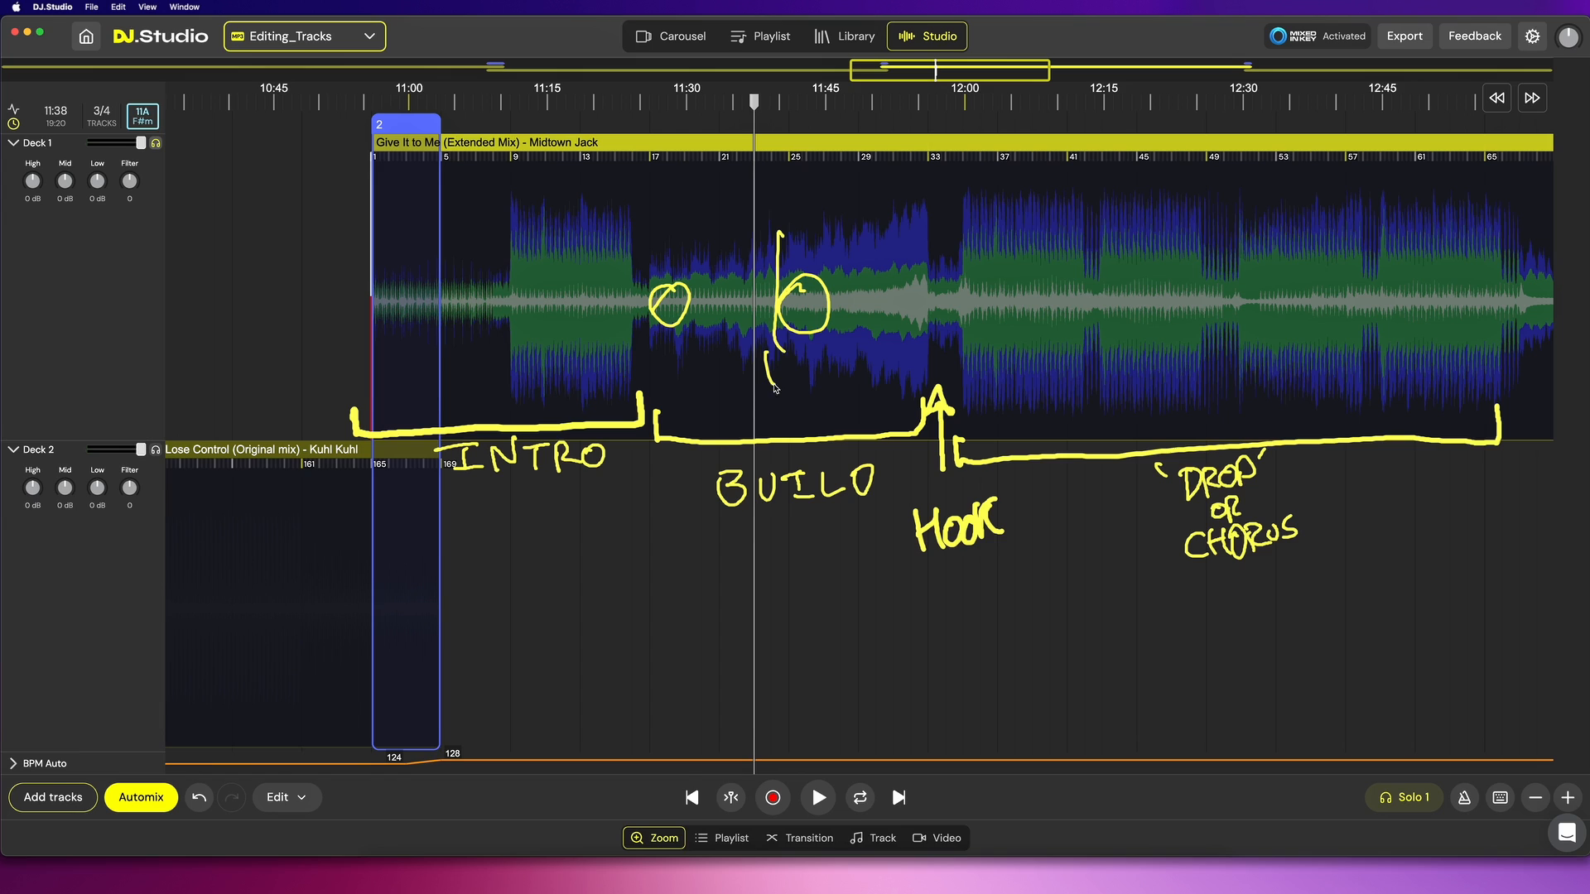
drag(507, 253, 523, 349)
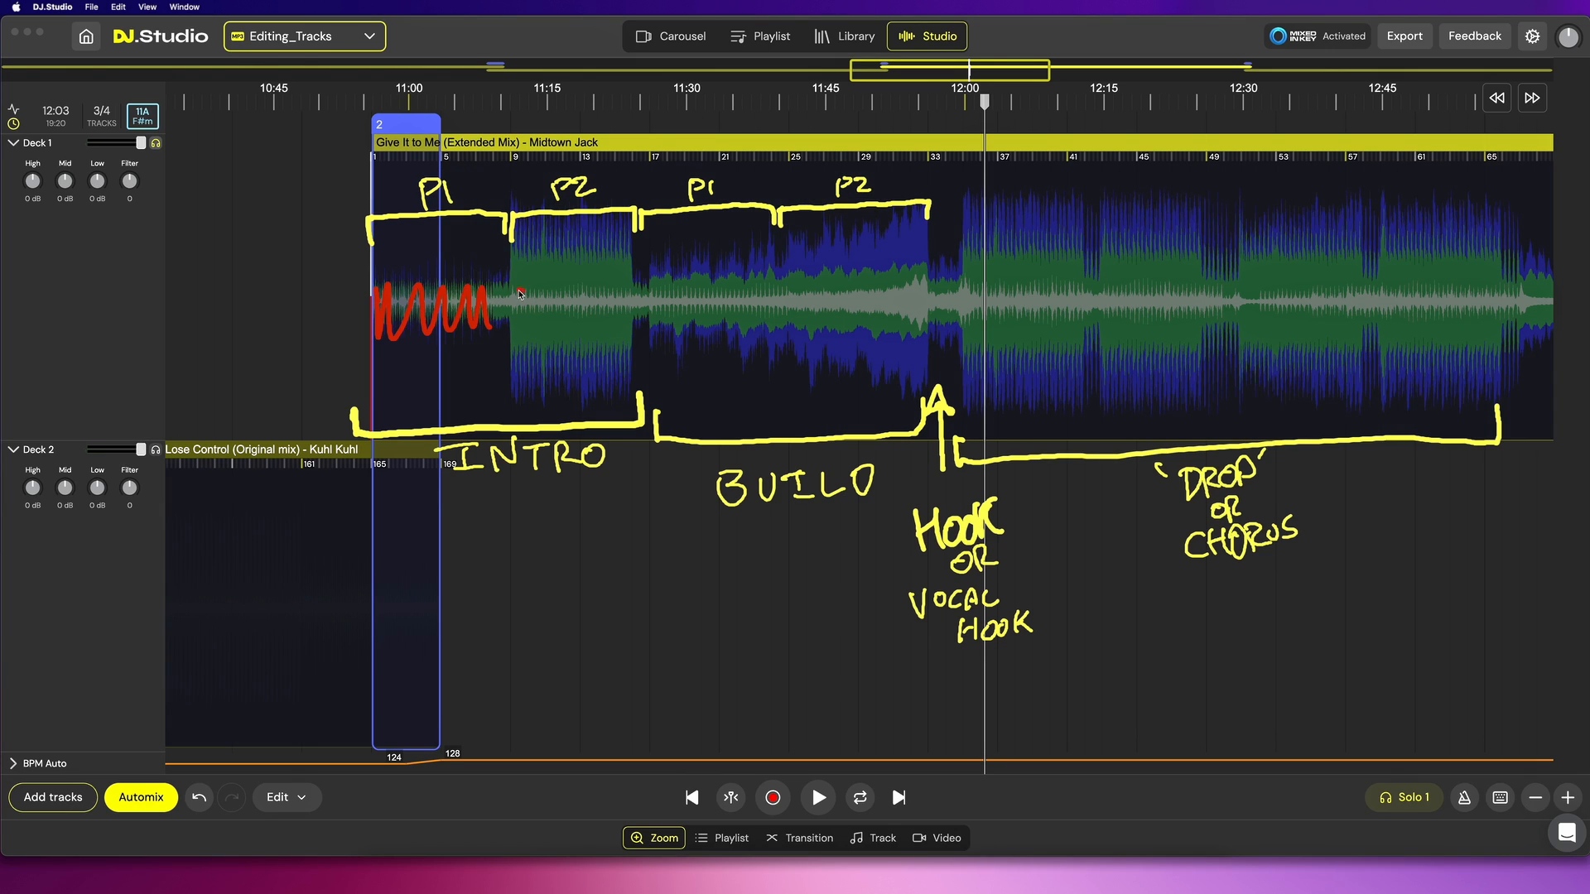
- Write a red 32 beat count over the first phrase section
drag(506, 304, 857, 308)
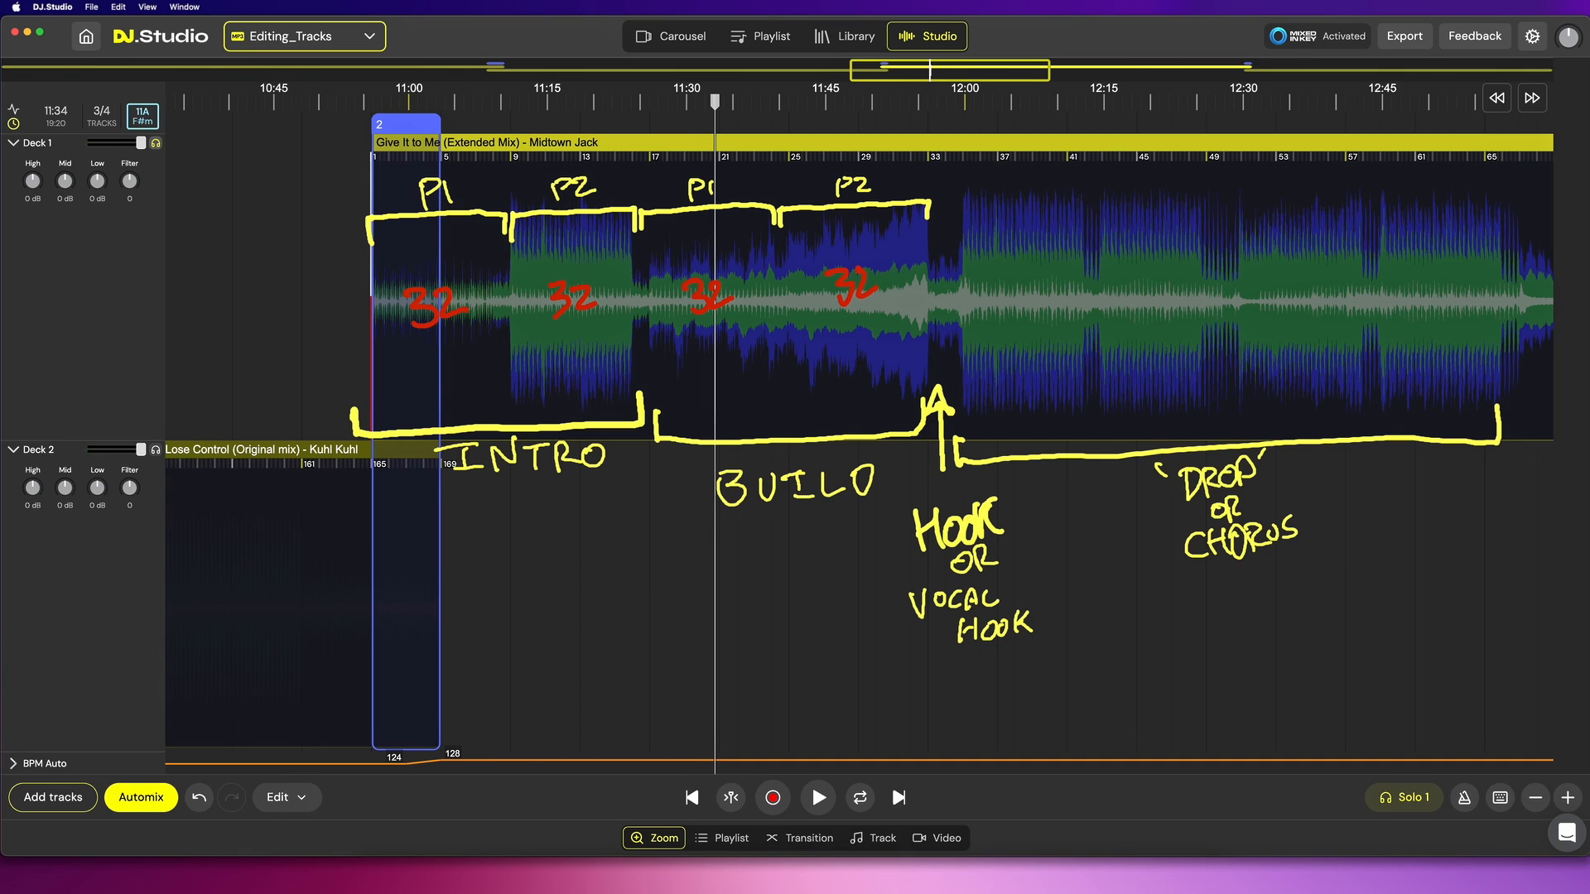
- Return to the first phrase change, then play across the phrase changes and pause at the hook
click(484, 101)
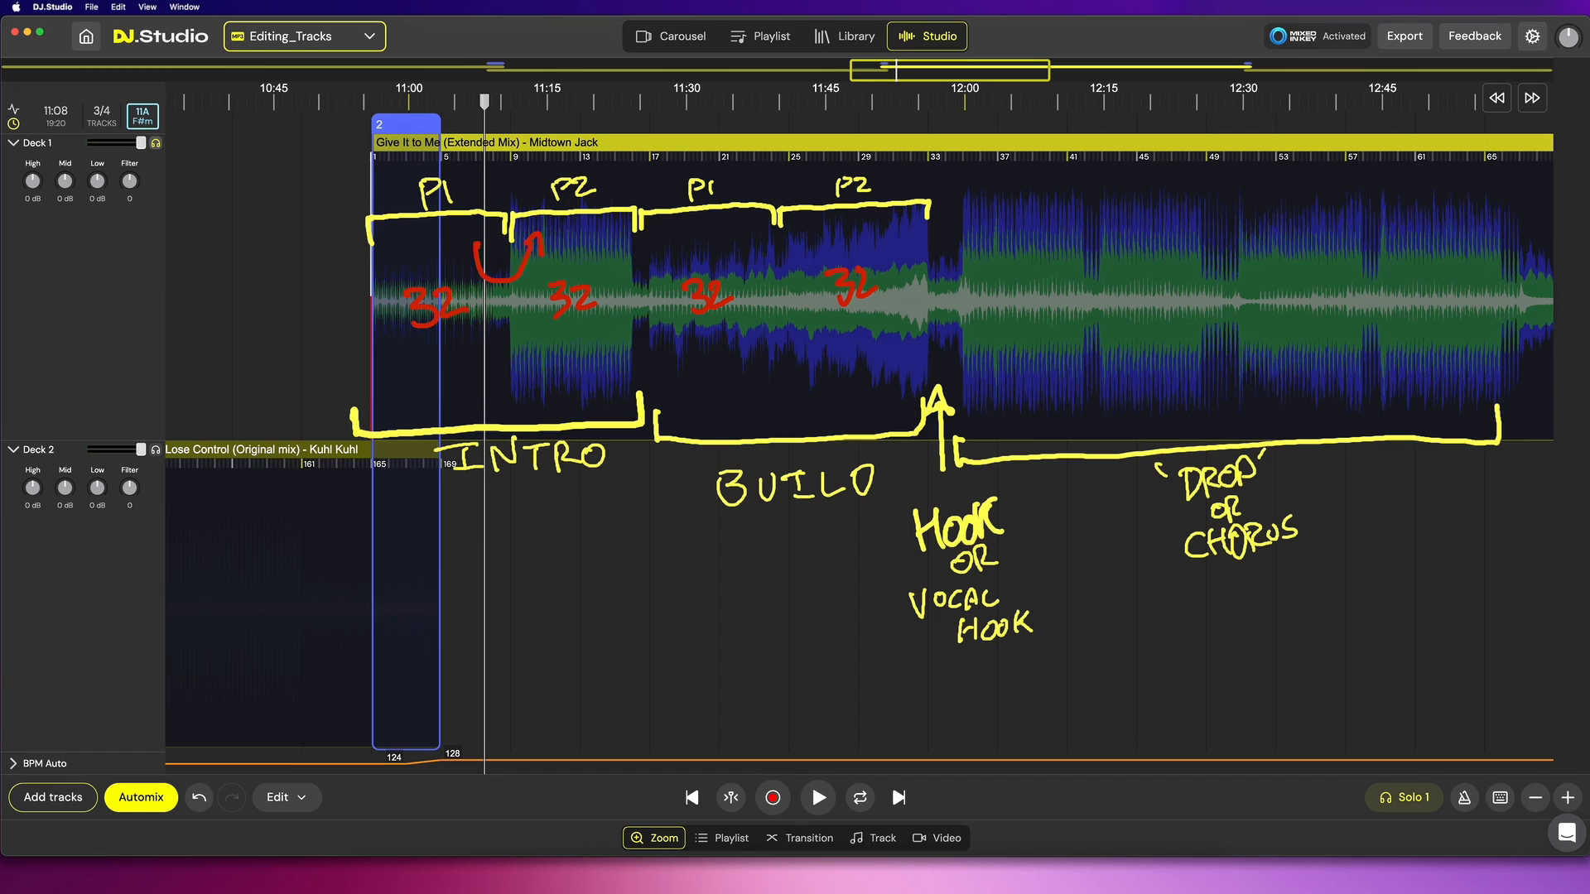
click(816, 796)
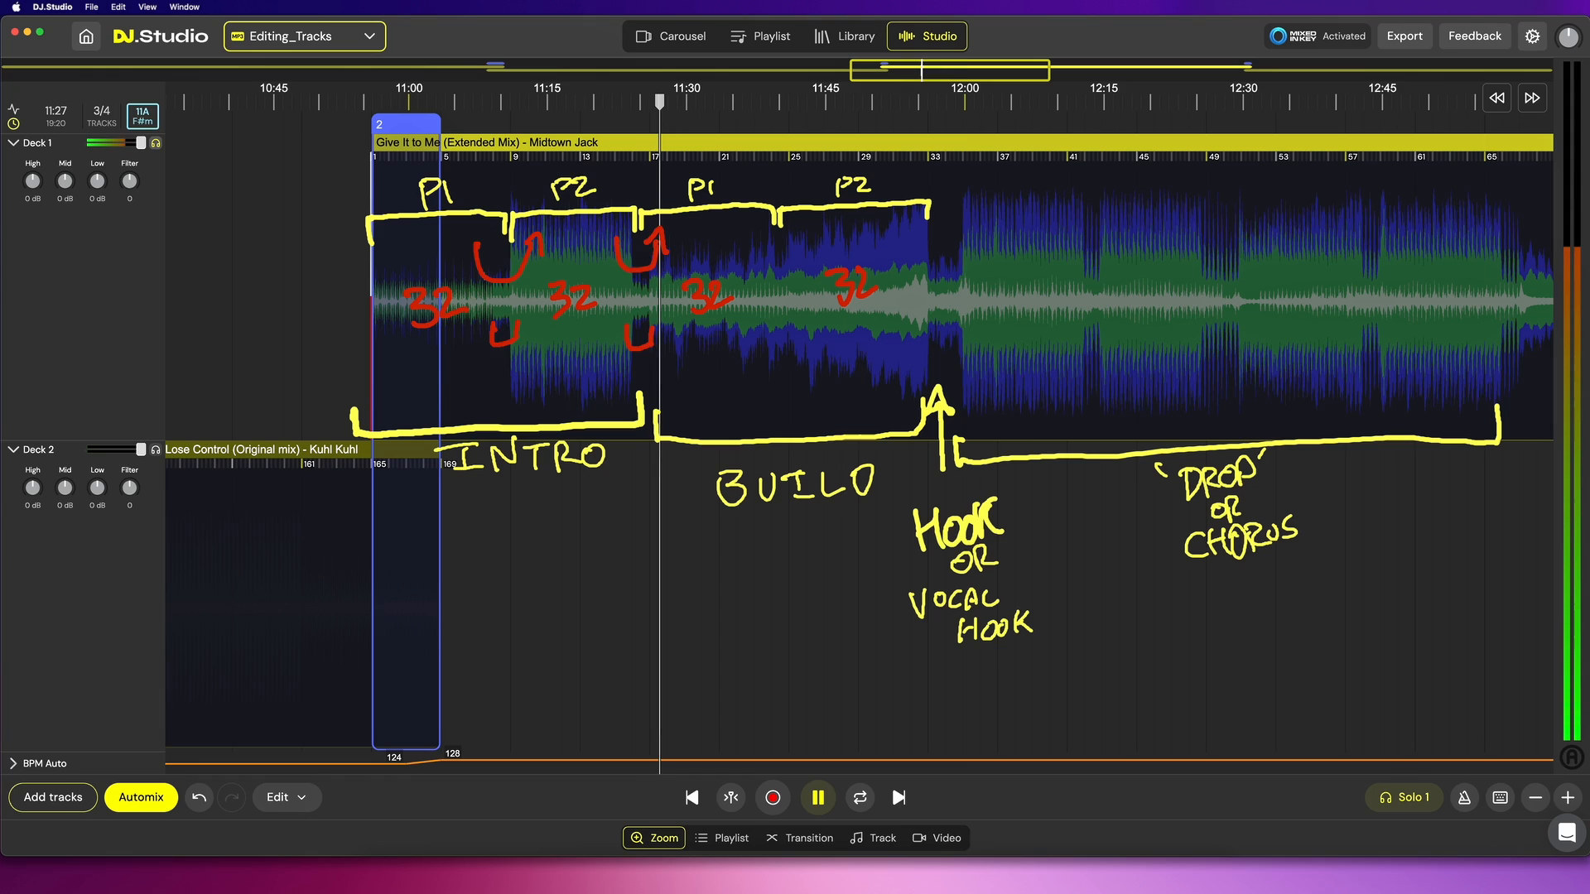
click(816, 796)
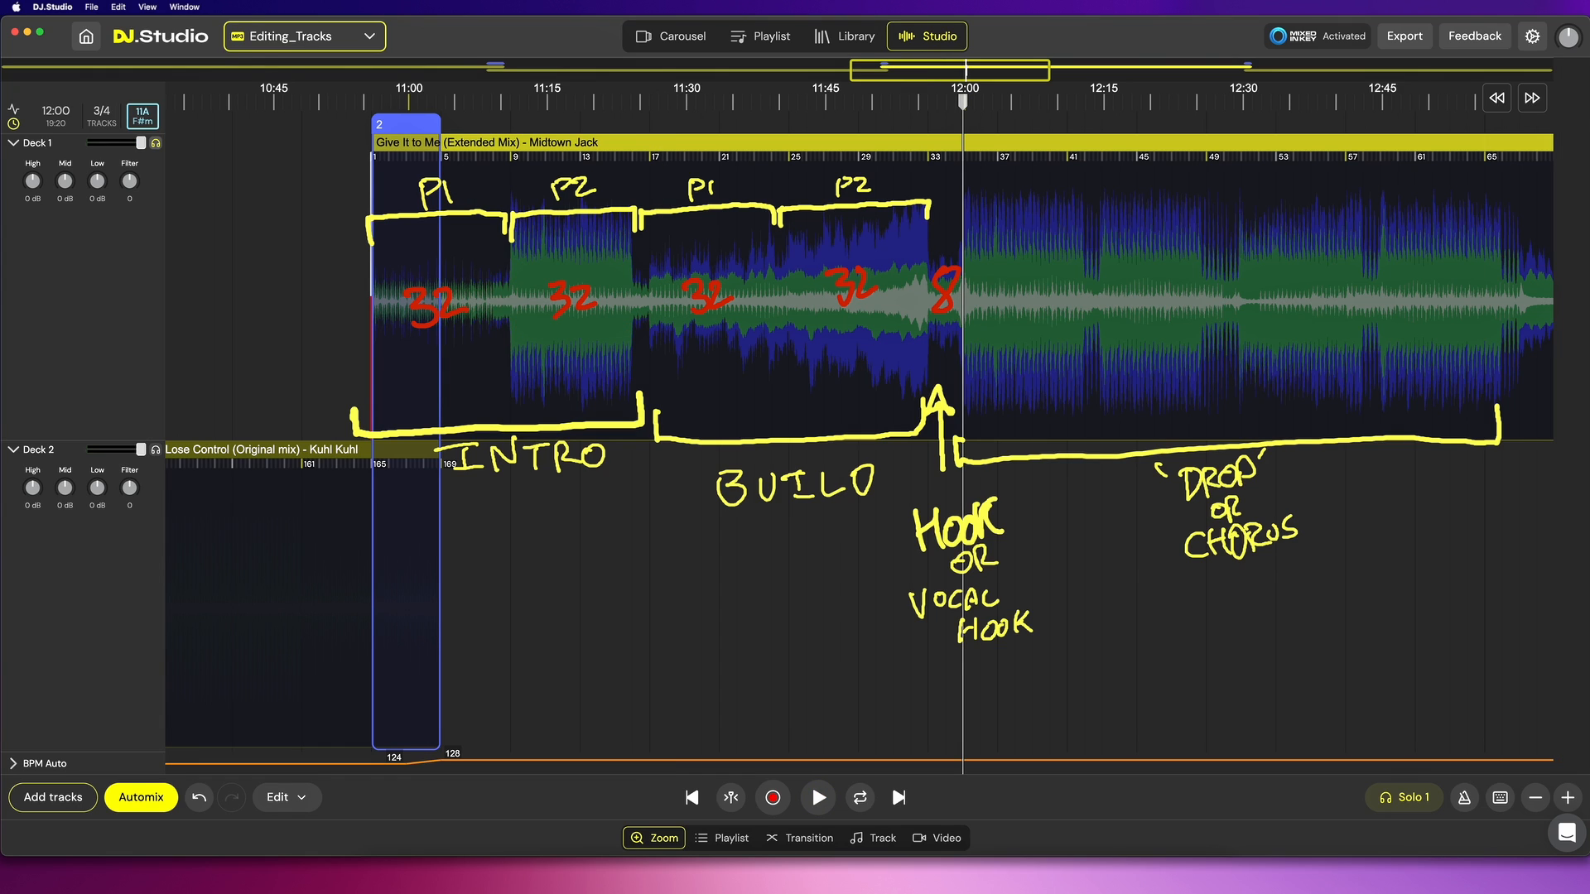